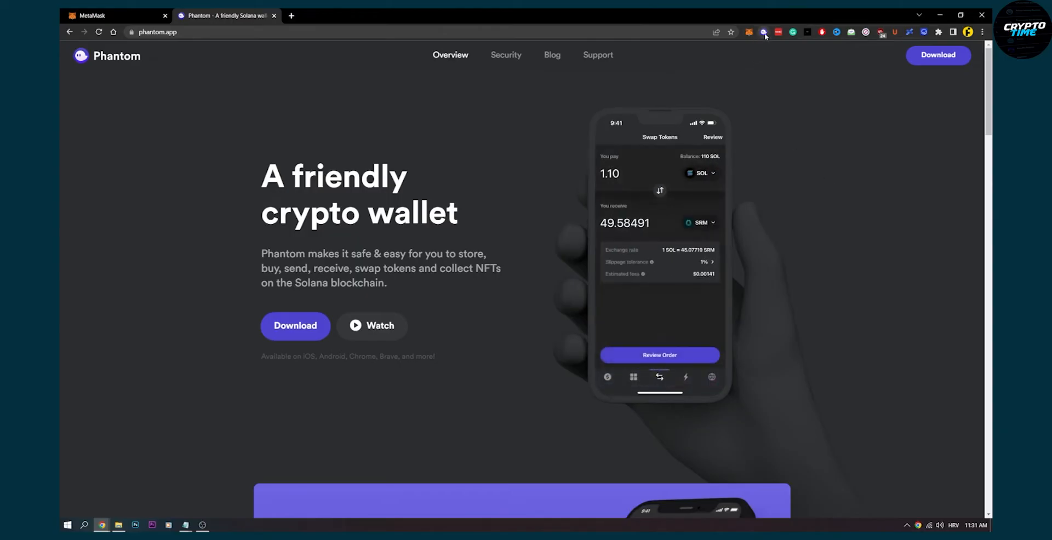
# Step: Bring up Phantom's accounts list in manage mode, showing Phantom Wallet and Wallet 2
pyautogui.click(762, 31)
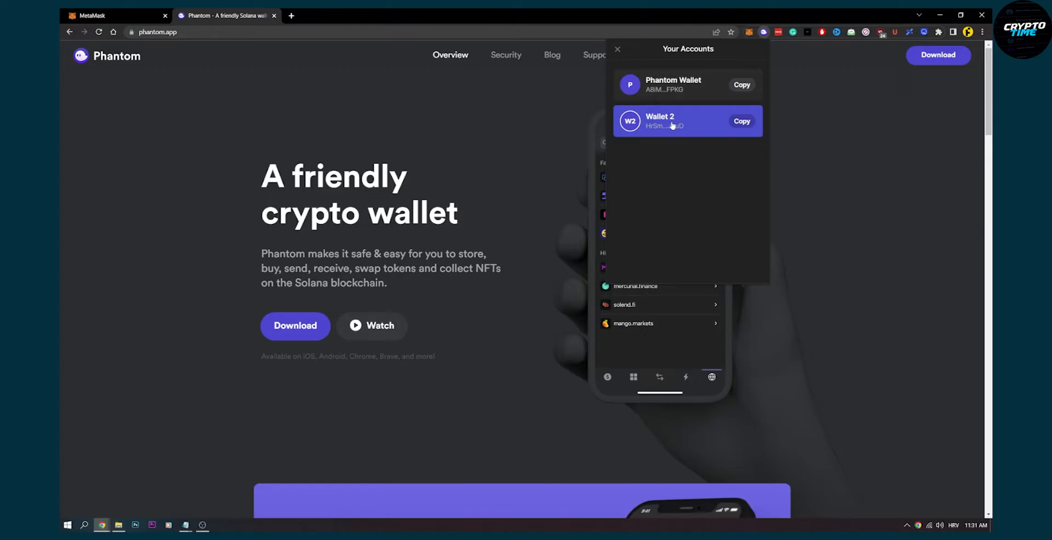
pyautogui.moveTo(705, 127)
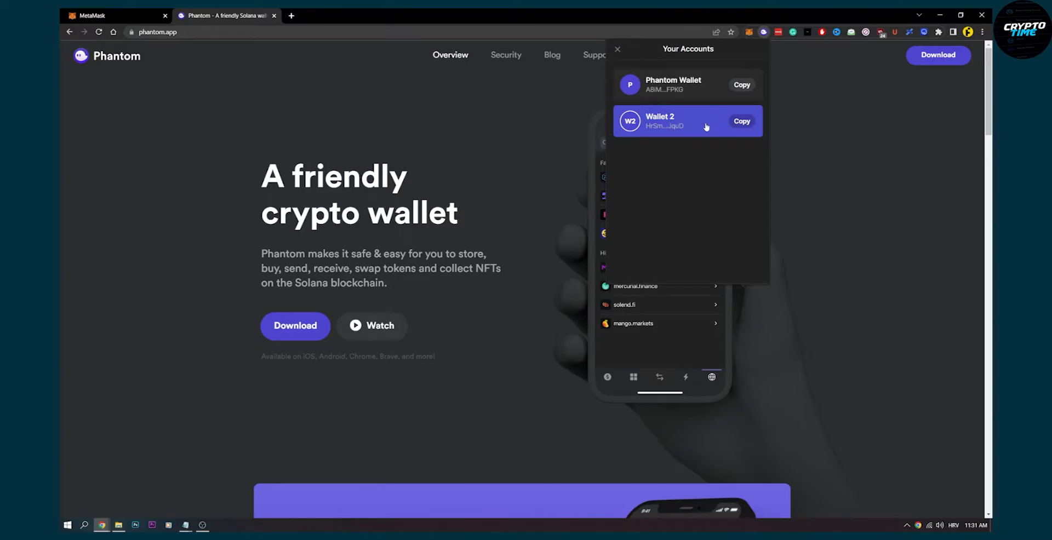
pyautogui.click(661, 121)
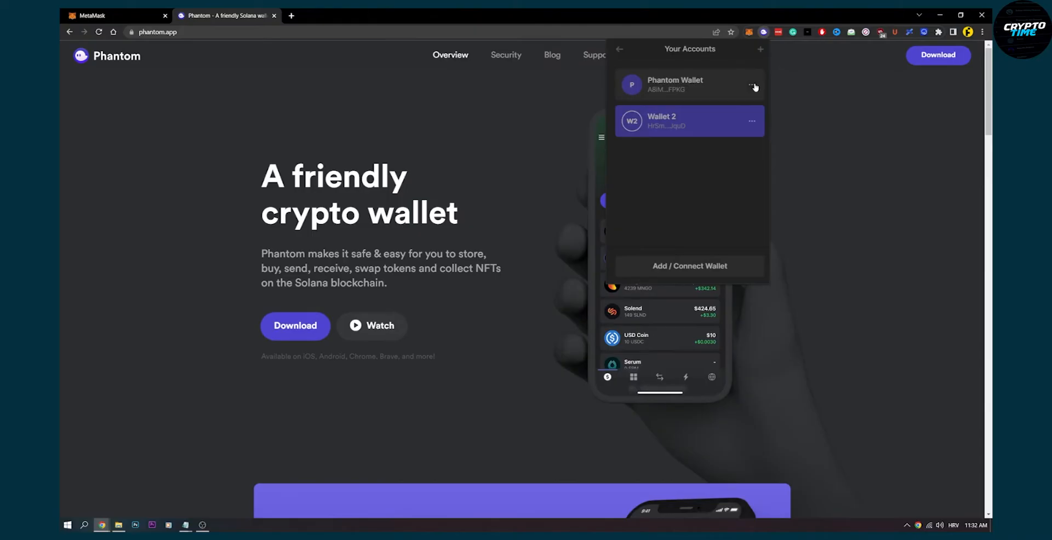
# Step: Export Wallet 2's private key, unlocking with the password, and copy the revealed key
pyautogui.click(752, 121)
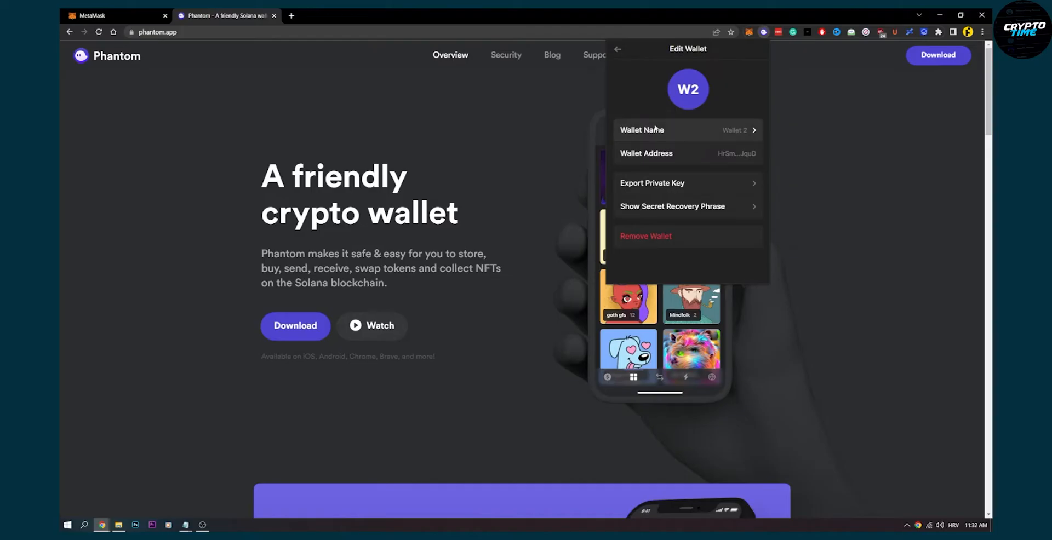
pyautogui.moveTo(658, 186)
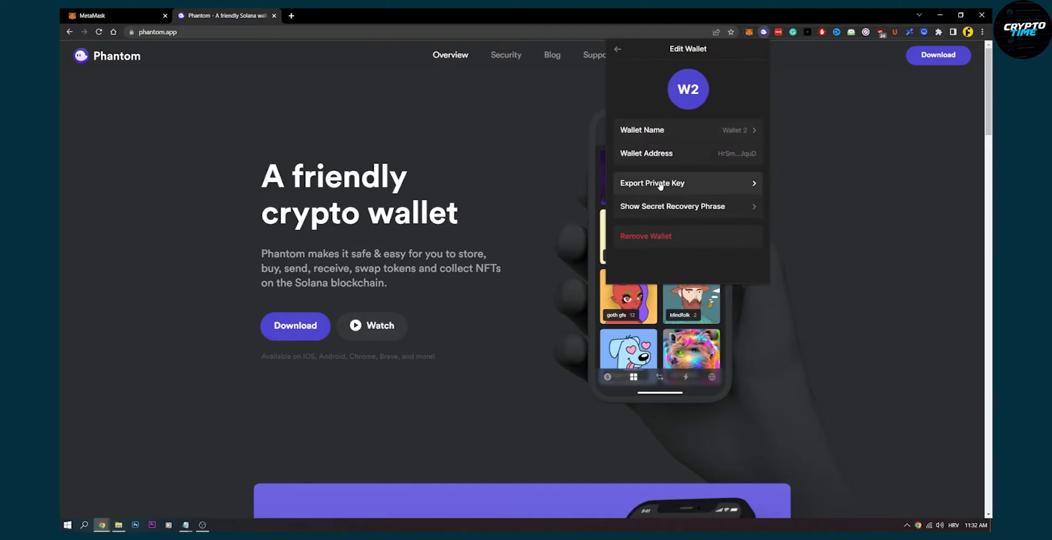
pyautogui.click(650, 183)
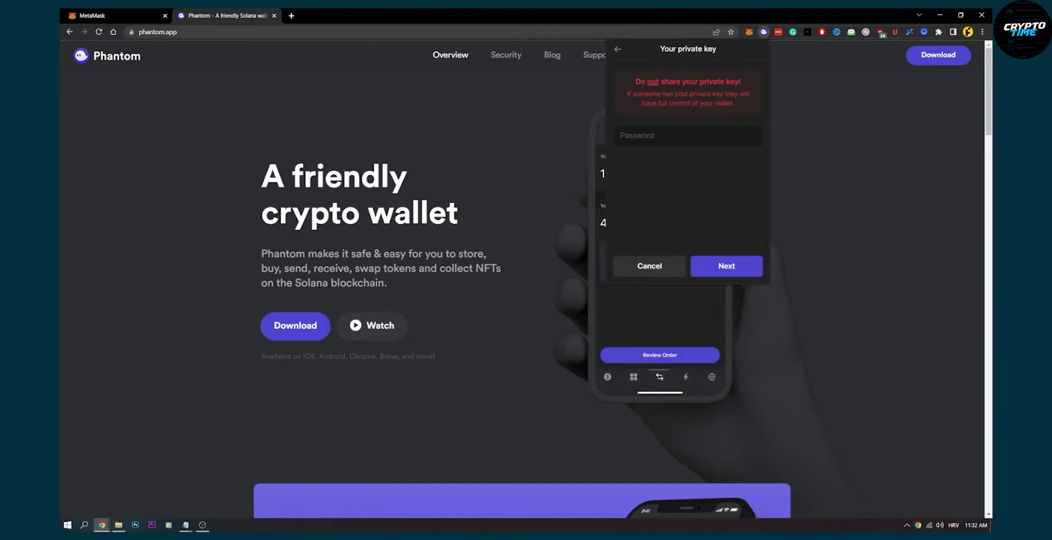
pyautogui.click(725, 266)
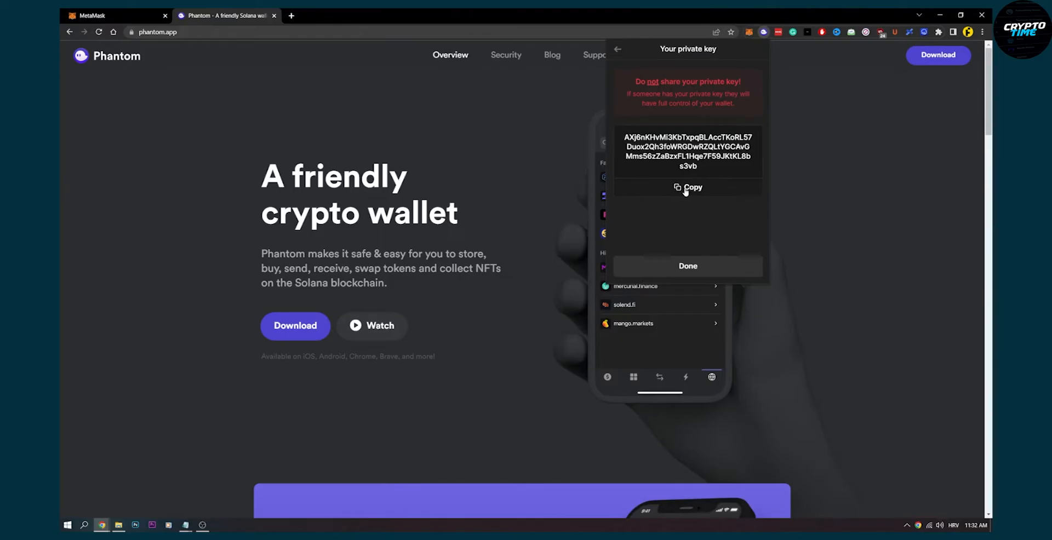
pyautogui.click(687, 187)
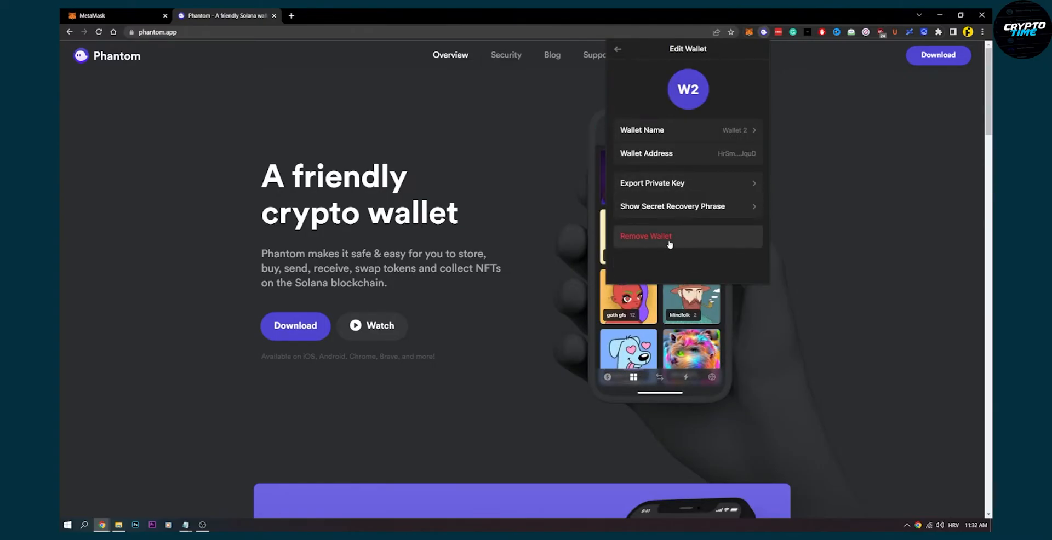
# Step: Remove Wallet 2 and confirm, leaving only Phantom Wallet
pyautogui.click(645, 237)
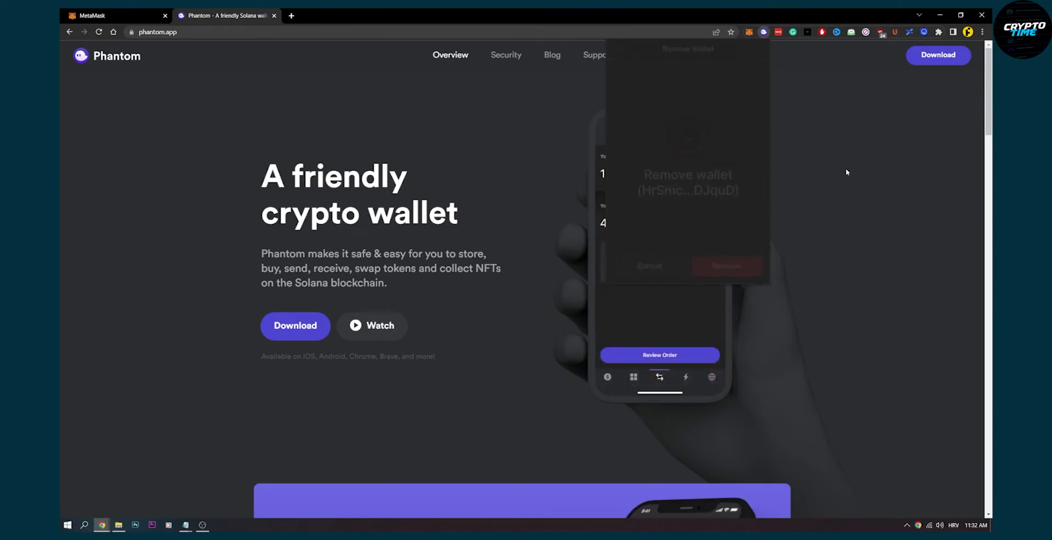
pyautogui.click(648, 267)
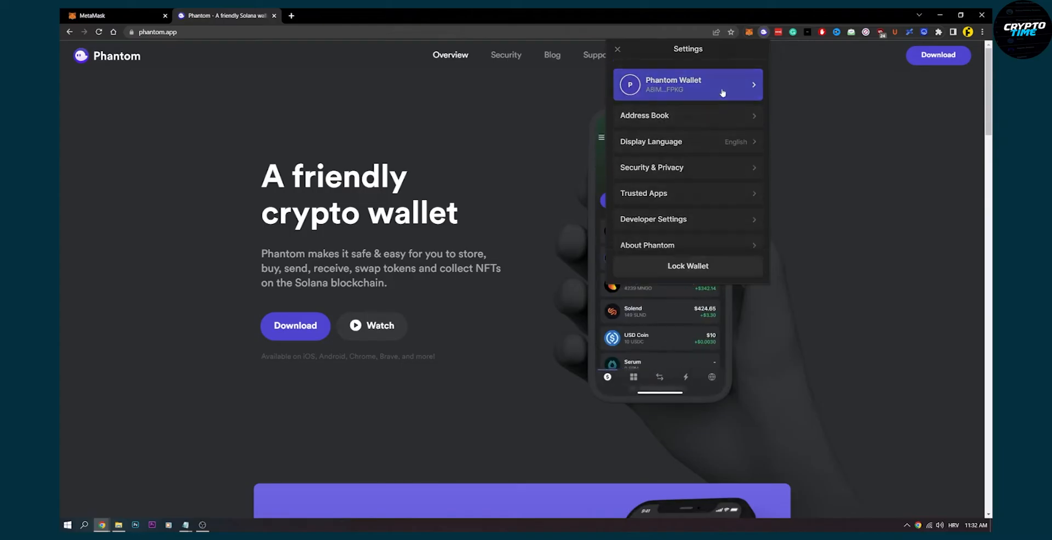
# Step: Import the copied private key as a new wallet named '2ND WALLET' and return to accounts
pyautogui.click(687, 84)
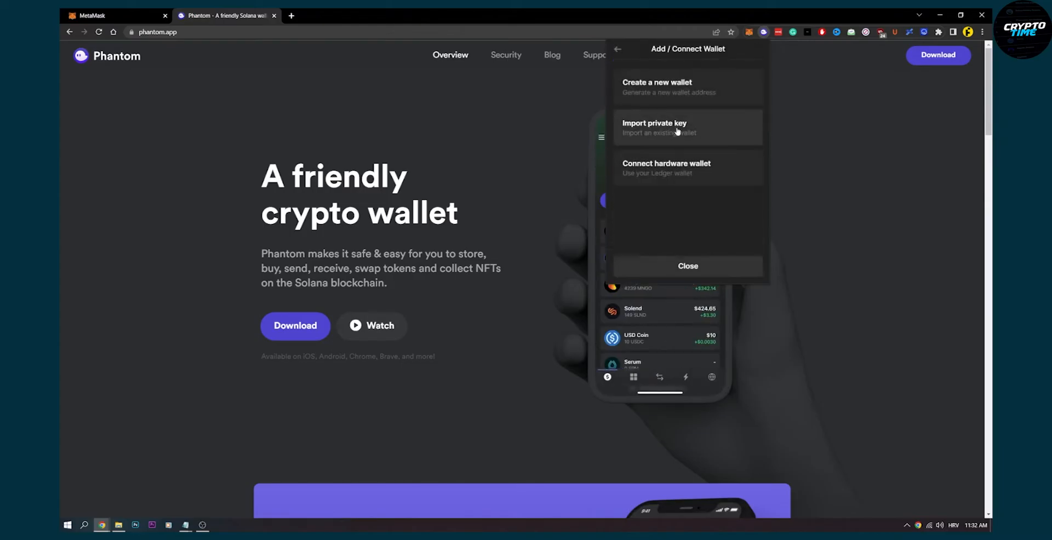
pyautogui.click(687, 127)
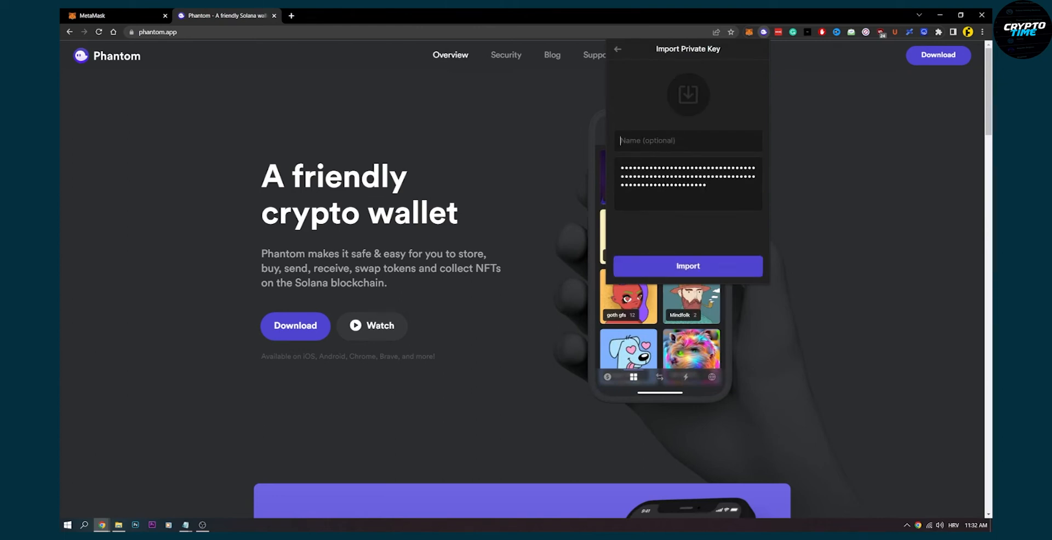
pyautogui.write('2ND WALLET')
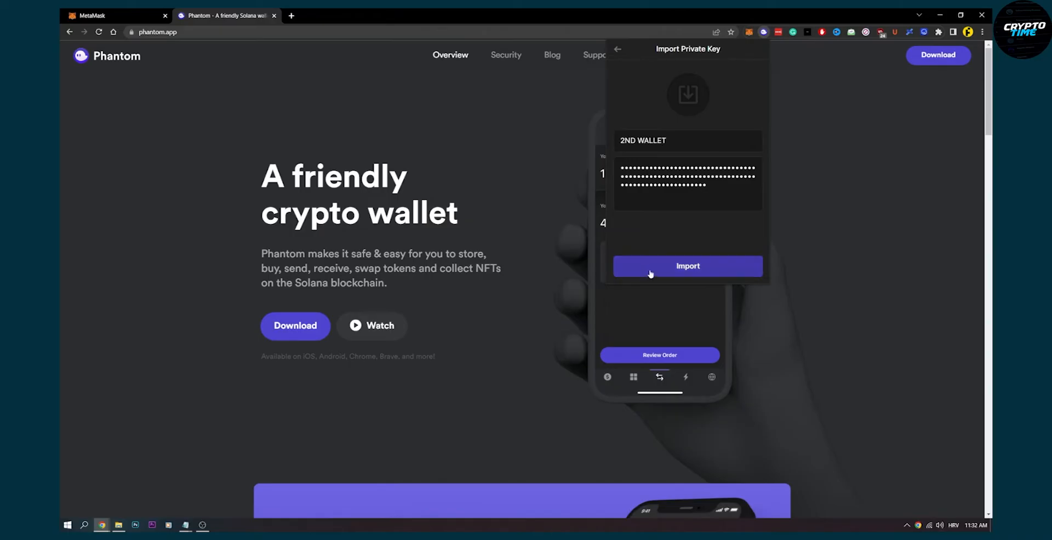
pyautogui.click(617, 48)
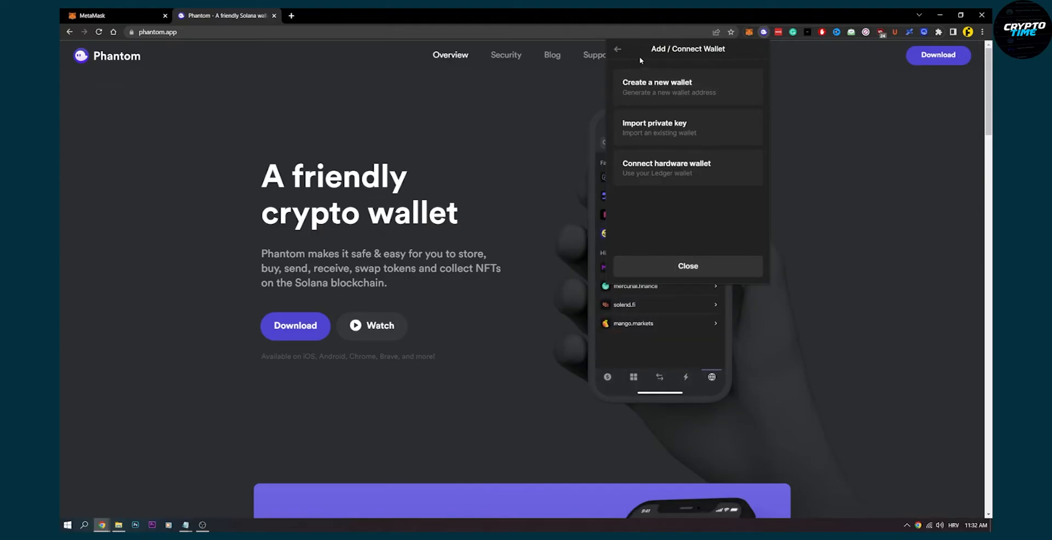
pyautogui.click(616, 48)
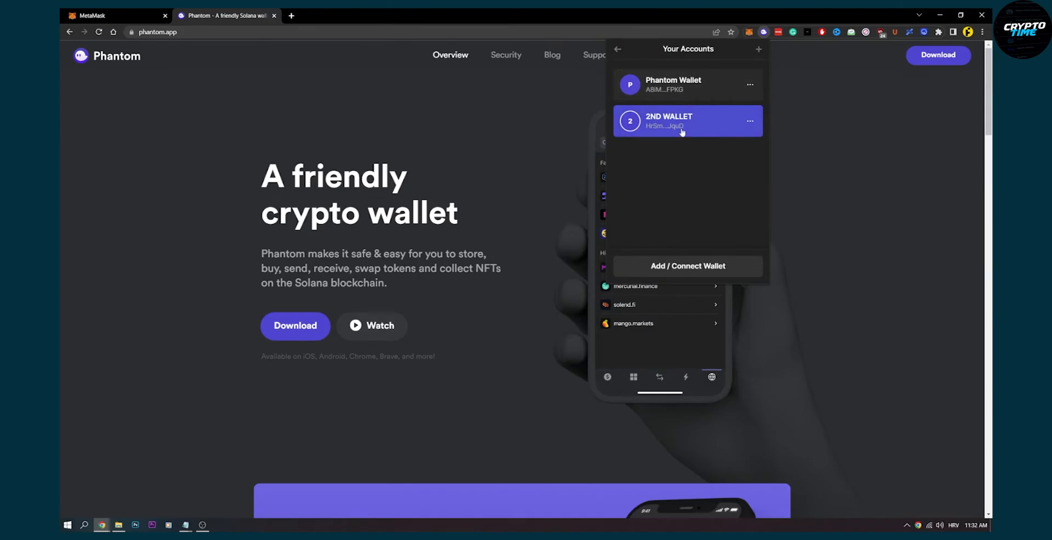
pyautogui.moveTo(717, 124)
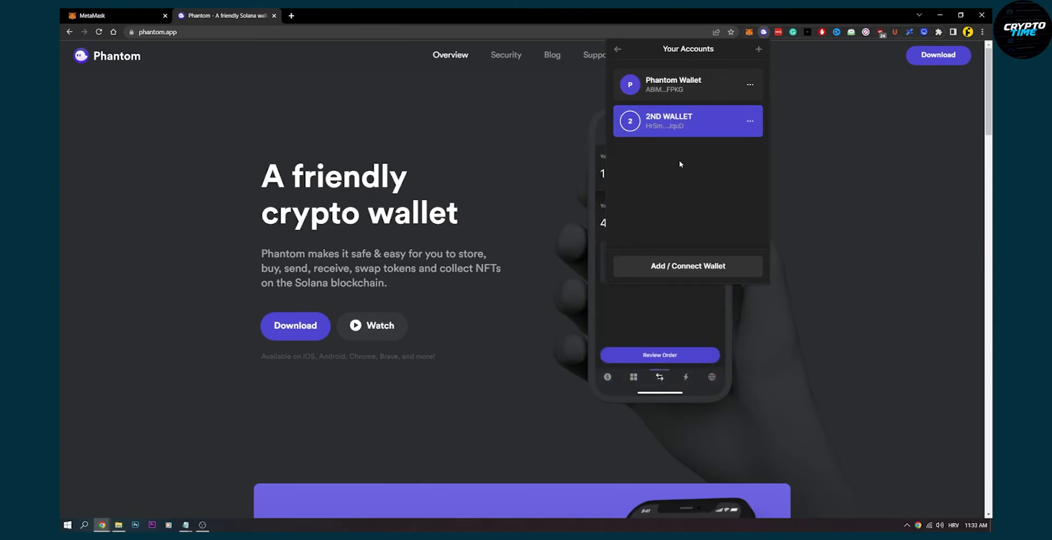
pyautogui.moveTo(673, 158)
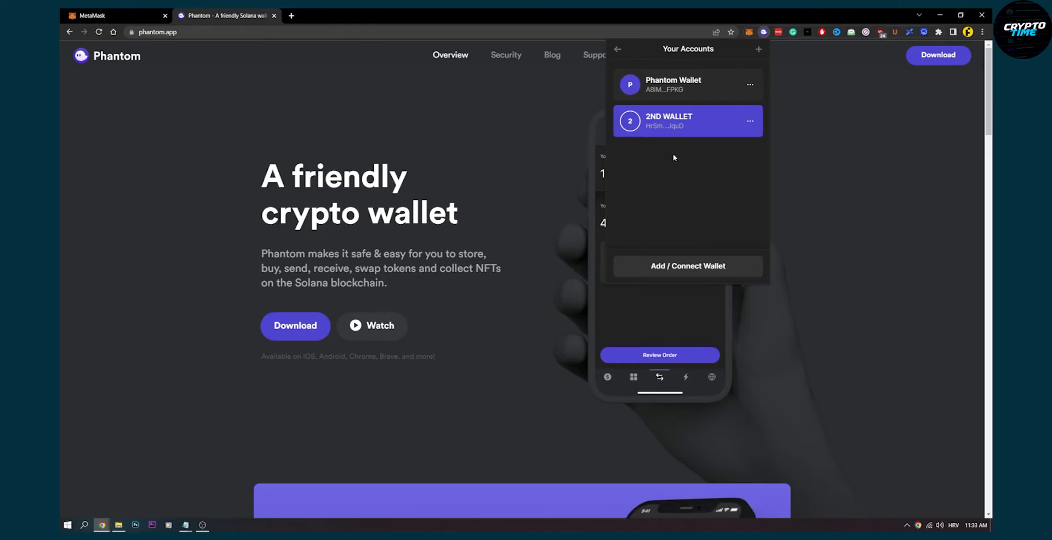
# Step: Open the Edit Wallet settings for the recovered 2ND WALLET
pyautogui.click(709, 376)
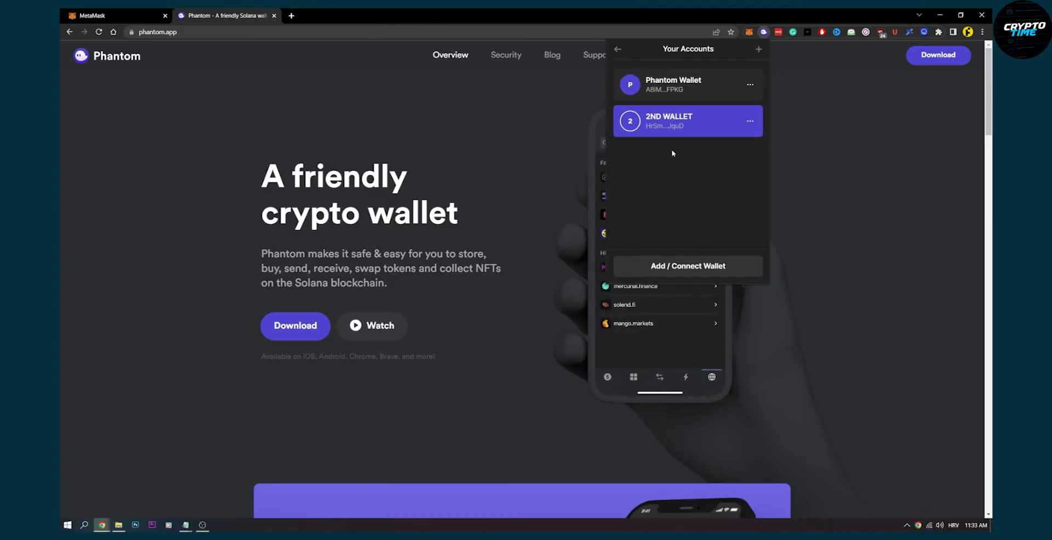
pyautogui.moveTo(674, 132)
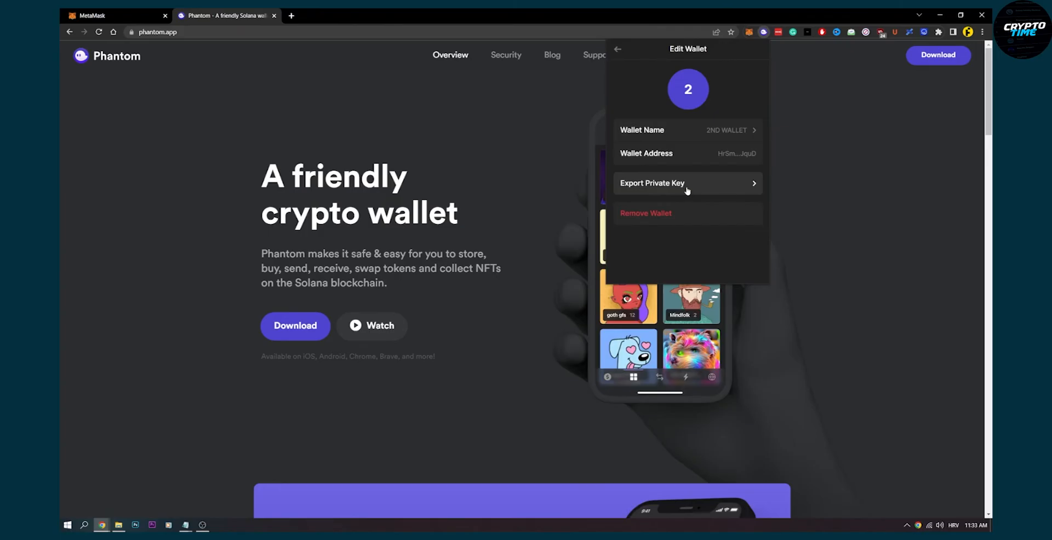
# Step: View 2ND WALLET's edit settings, then go back to Your Accounts with both wallets listed
pyautogui.click(686, 183)
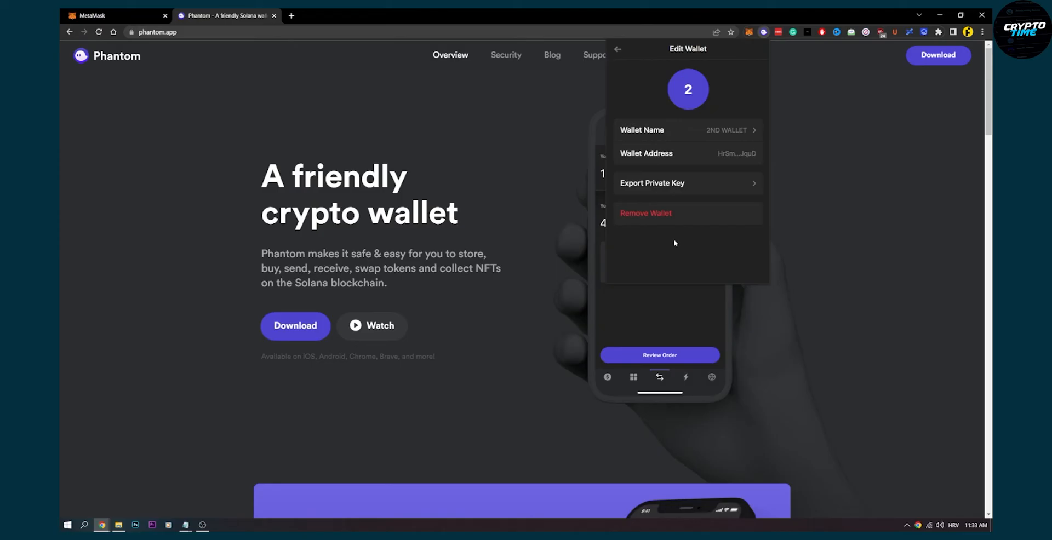
pyautogui.click(711, 377)
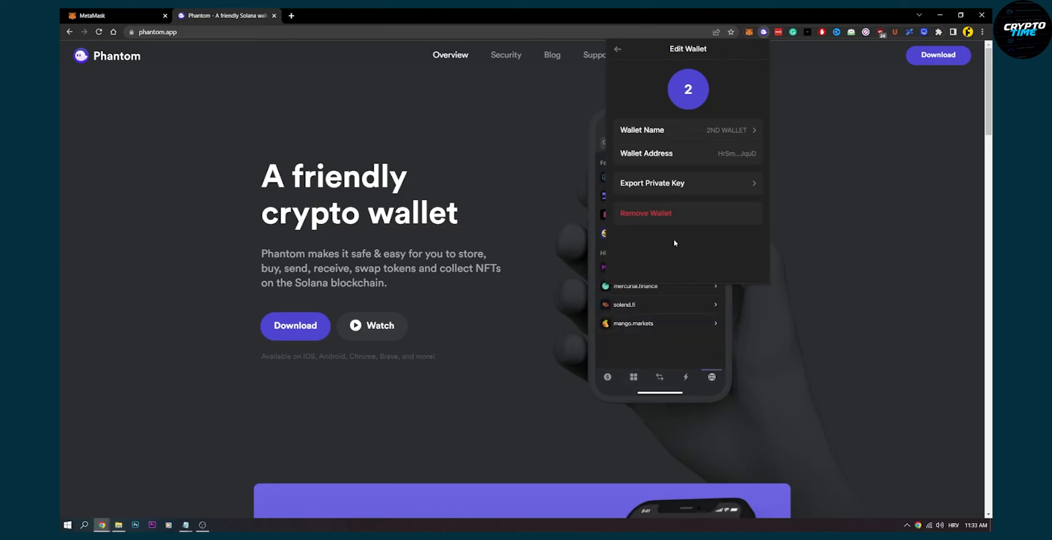
pyautogui.moveTo(668, 241)
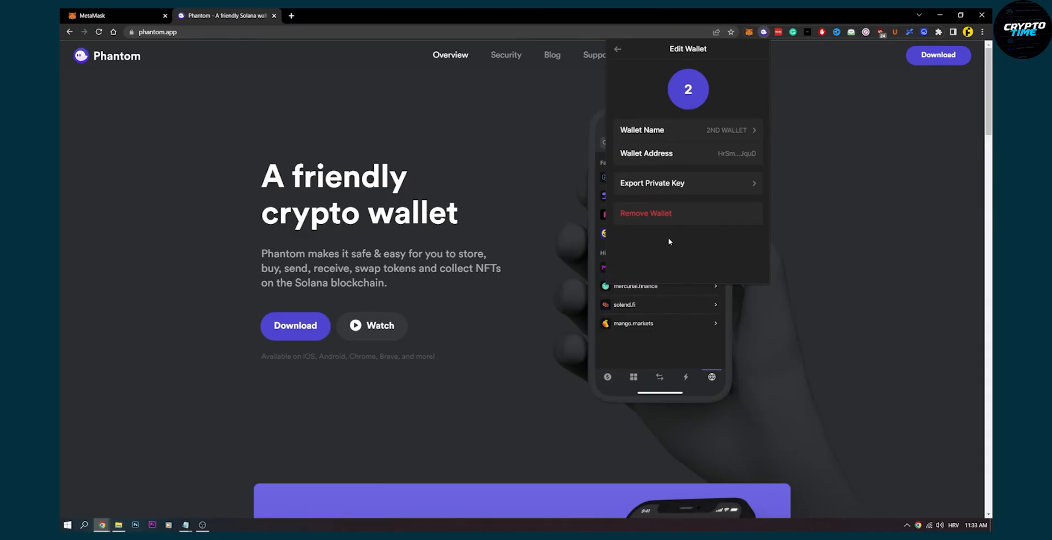
pyautogui.click(617, 49)
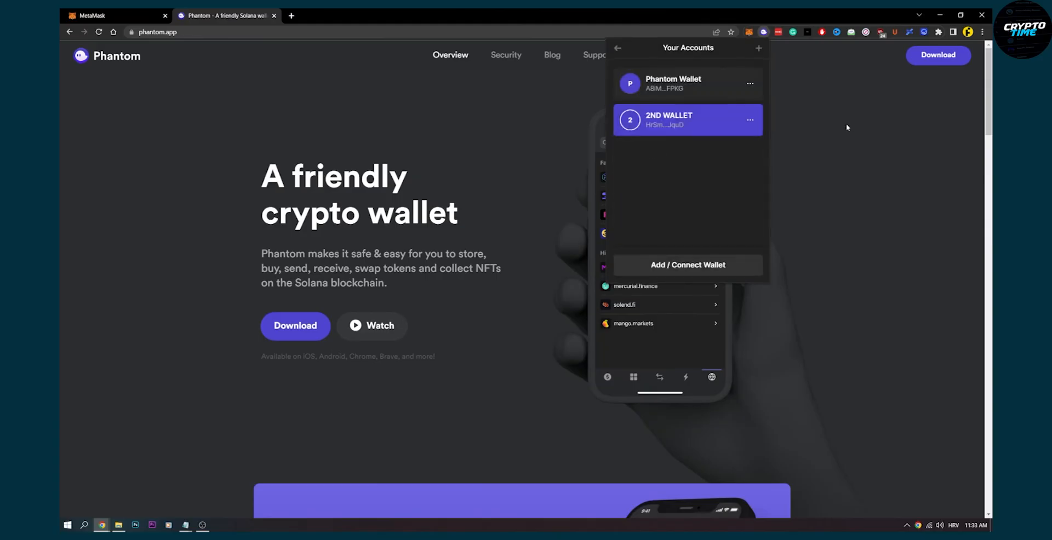